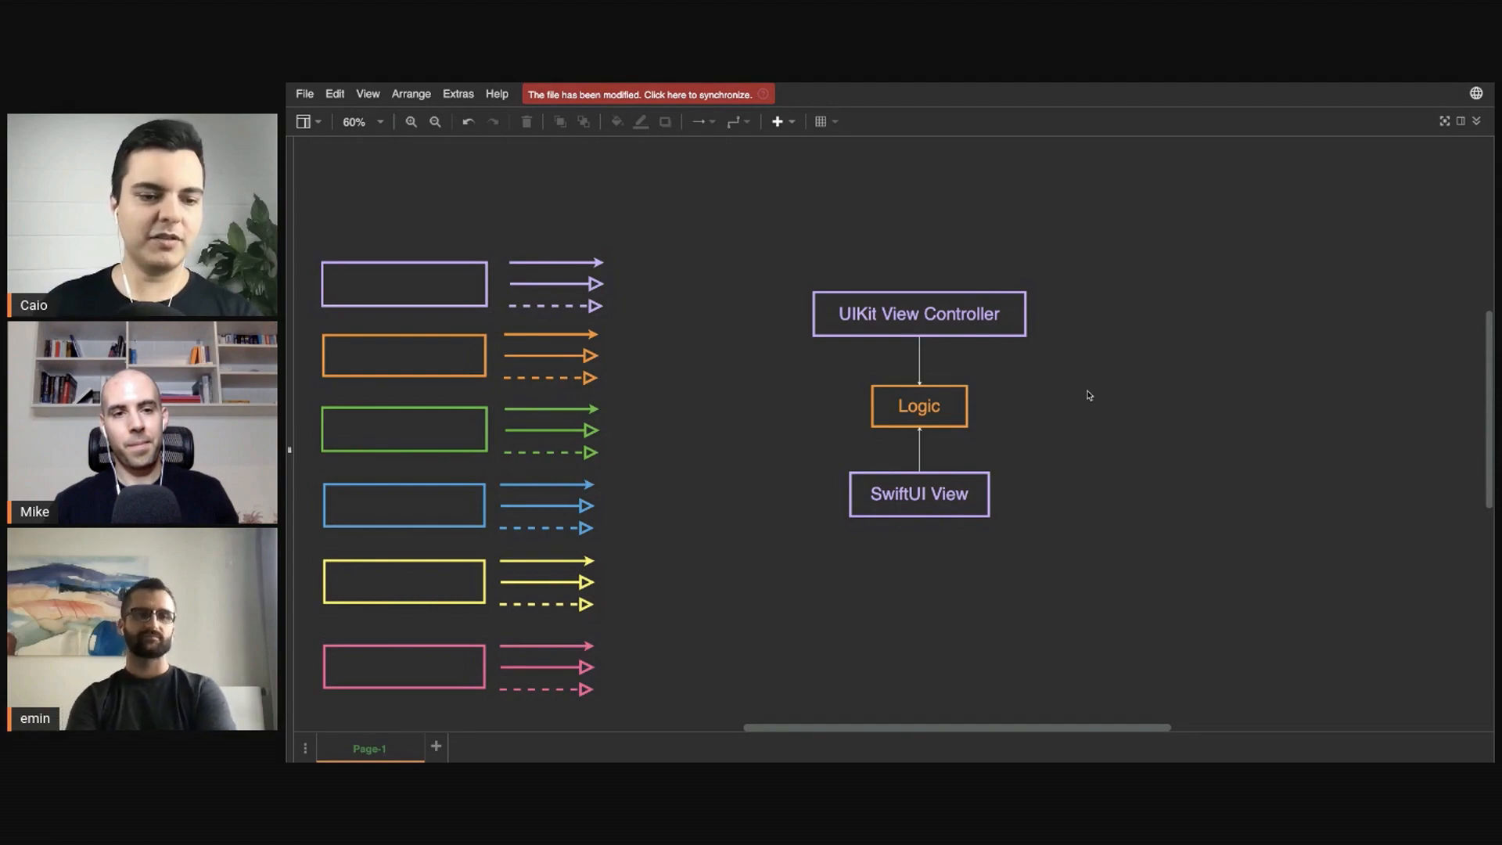
click(918, 493)
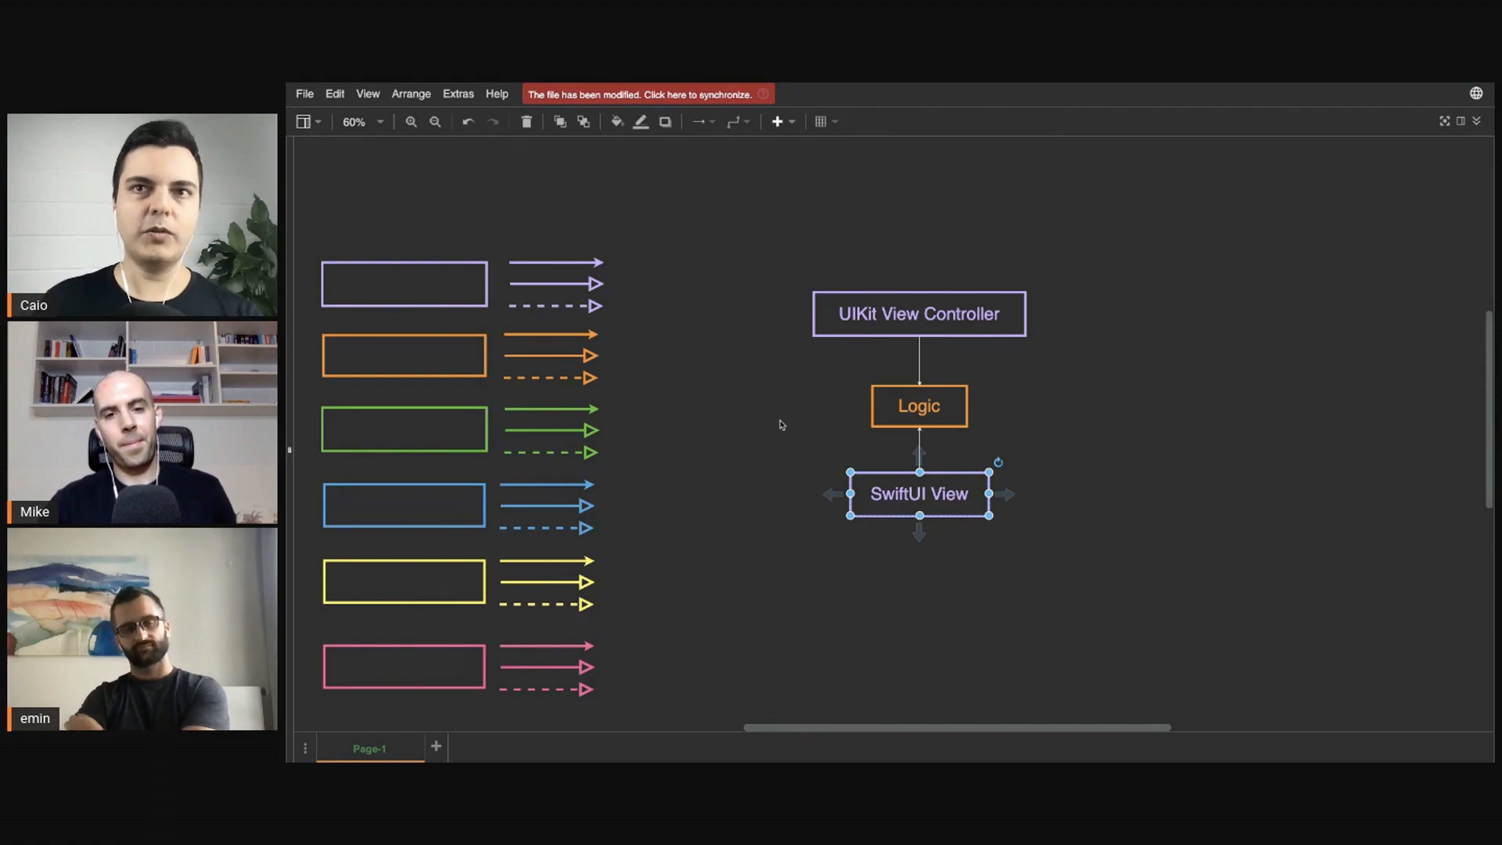
click(918, 405)
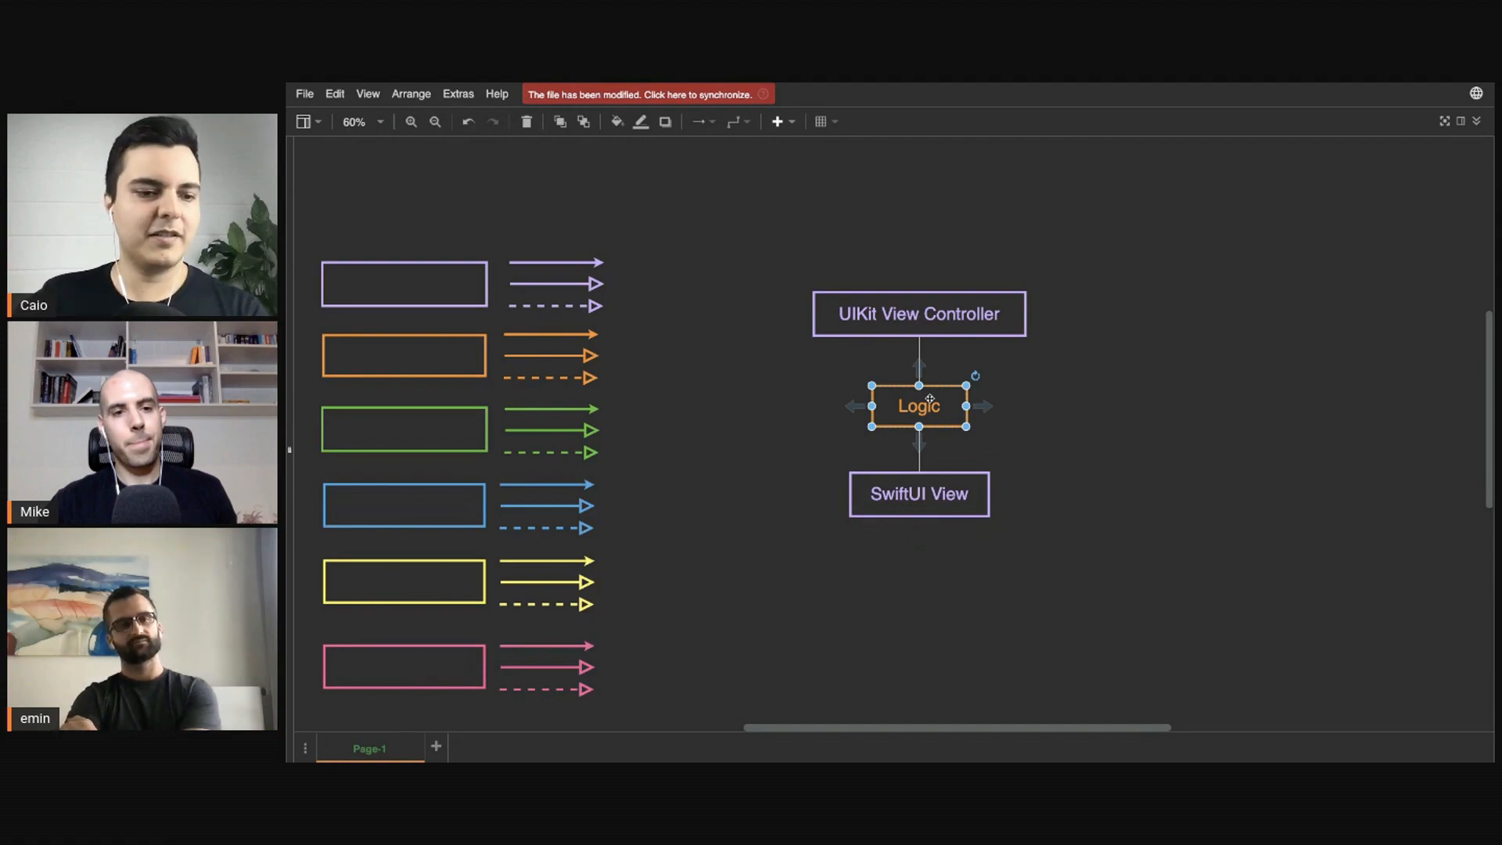
click(1006, 421)
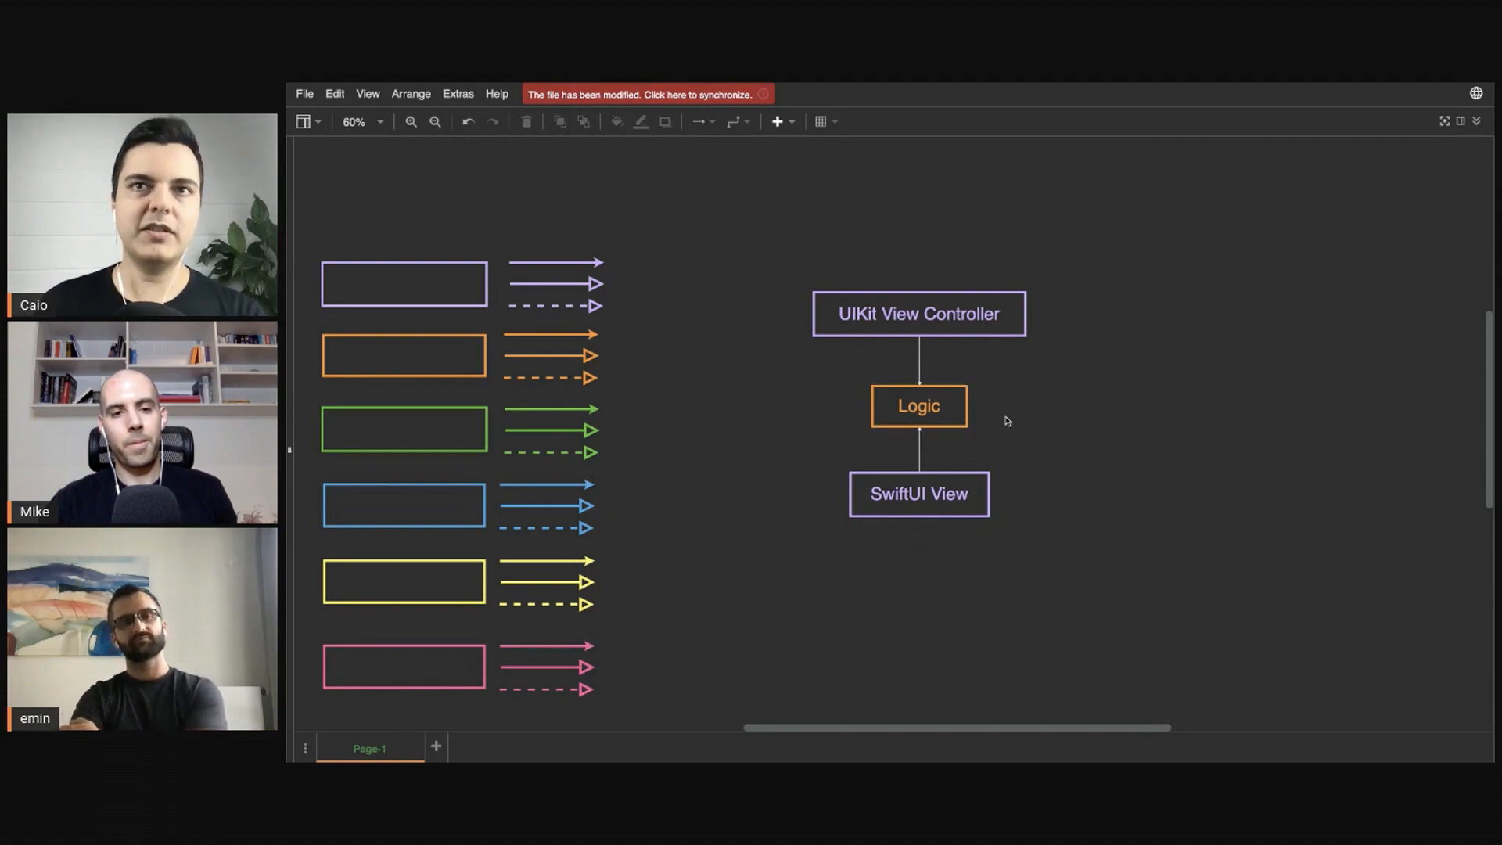